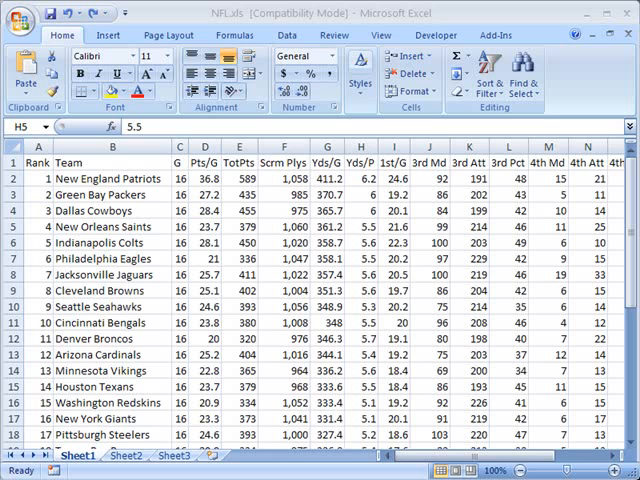
{"action": "mouse_move", "coordinate": [416, 333]}
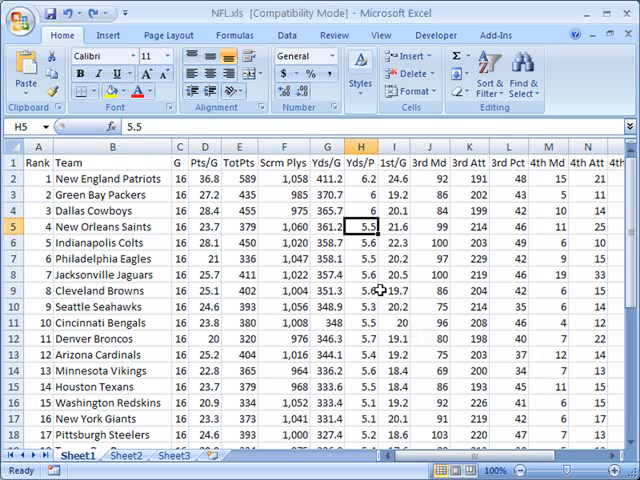
Scroll the NFL sheet down to row 33, San Francisco 49ers, and the empty rows below
{"action": "scroll", "scroll_direction": "down", "scroll_amount": 3}
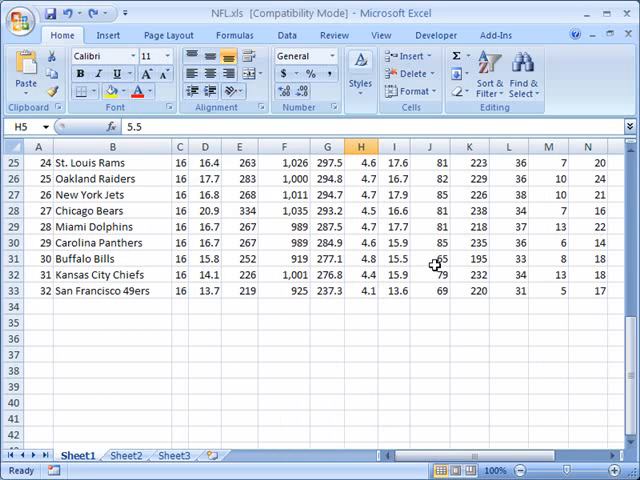
{"action": "scroll", "scroll_direction": "down", "scroll_amount": 3}
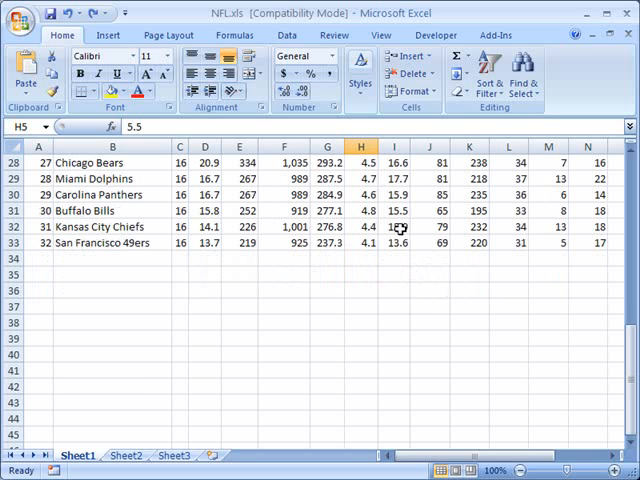
{"action": "left_click", "coordinate": [430, 243]}
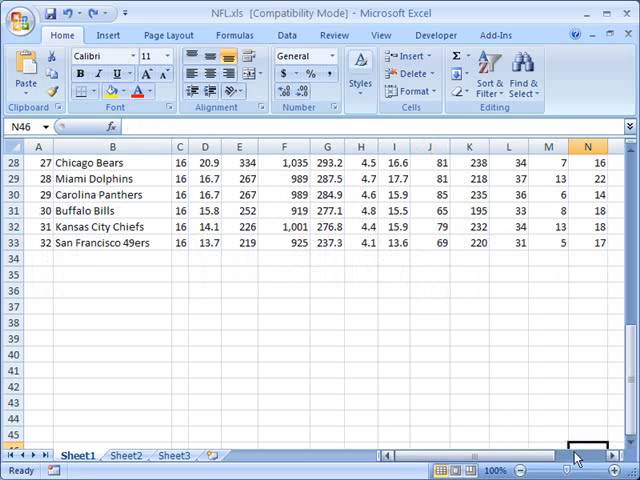
{"action": "scroll", "scroll_direction": "right", "scroll_amount": 3}
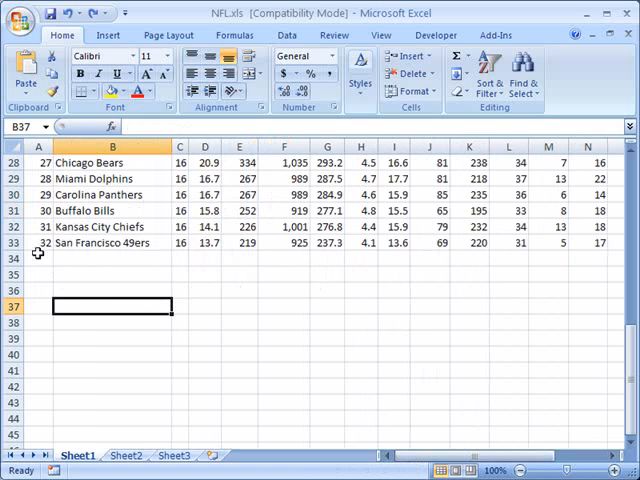
{"action": "left_click", "coordinate": [38, 258]}
{"action": "type", "text": "33"}
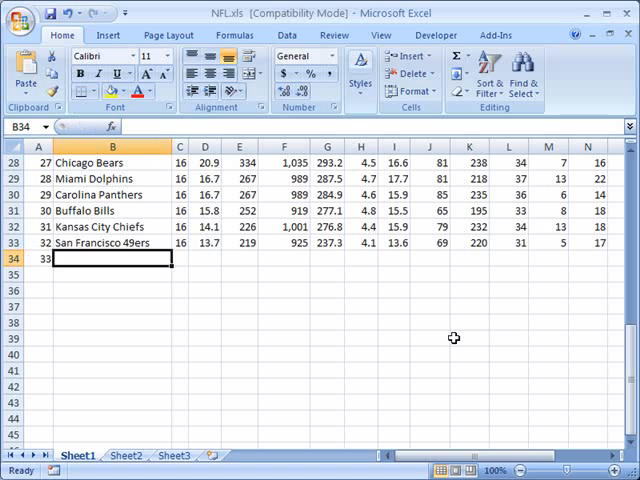
{"action": "type", "text": "Team Name"}
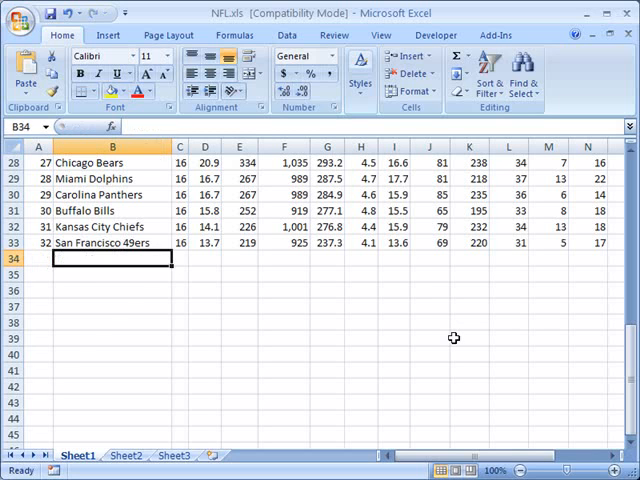
{"action": "left_click", "coordinate": [38, 258]}
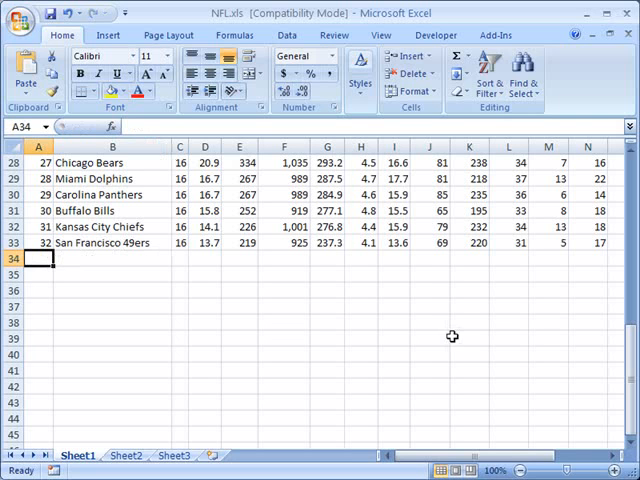
{"action": "mouse_move", "coordinate": [443, 321]}
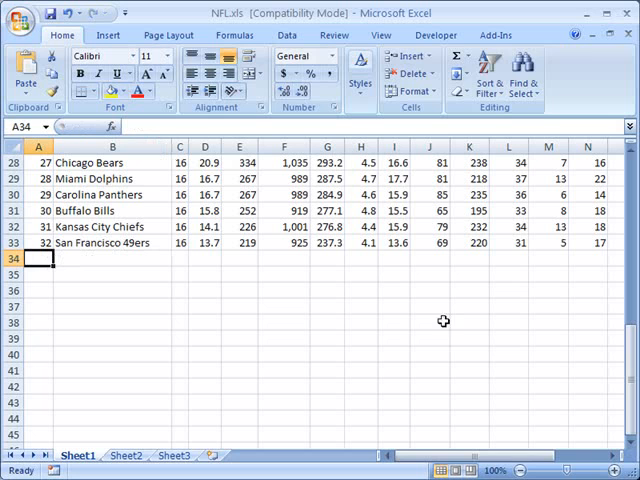
{"action": "mouse_move", "coordinate": [392, 341]}
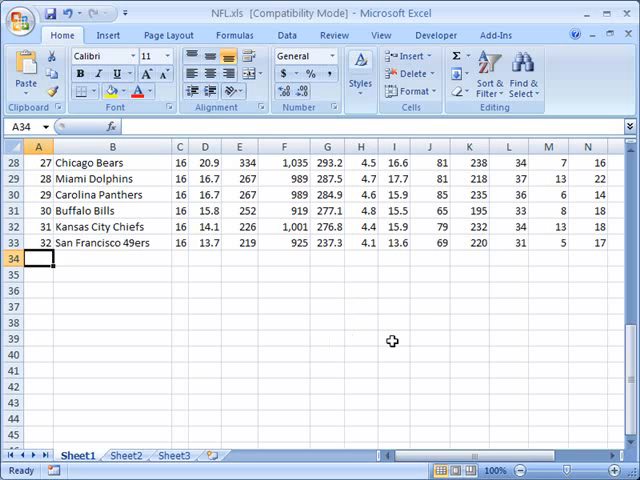
{"action": "mouse_move", "coordinate": [380, 245]}
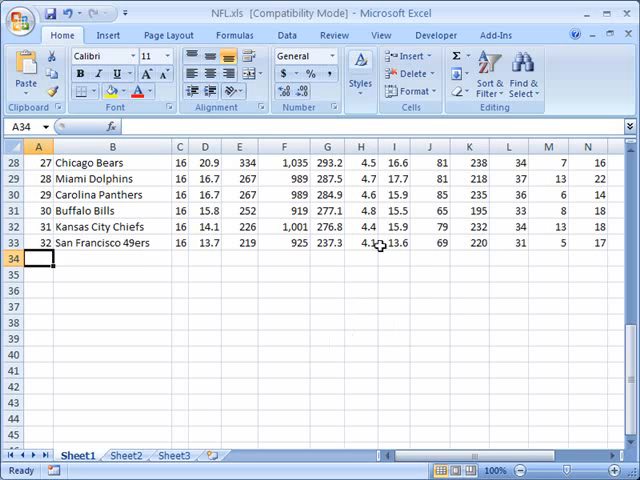
Select cell A33 holding the last rank, 32
{"action": "left_click", "coordinate": [28, 243]}
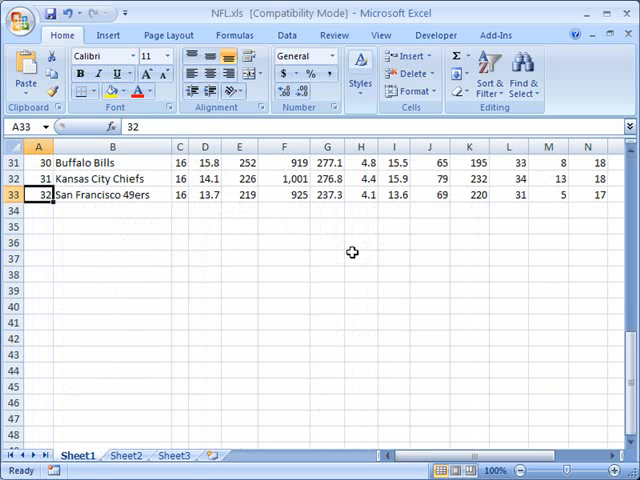
{"action": "mouse_move", "coordinate": [84, 237]}
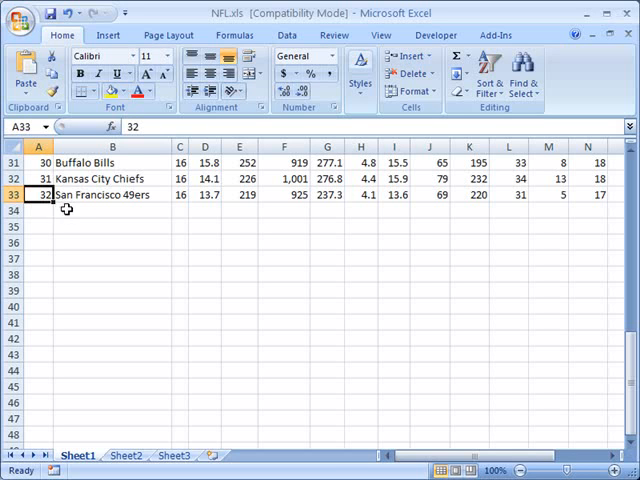
{"action": "mouse_move", "coordinate": [69, 211]}
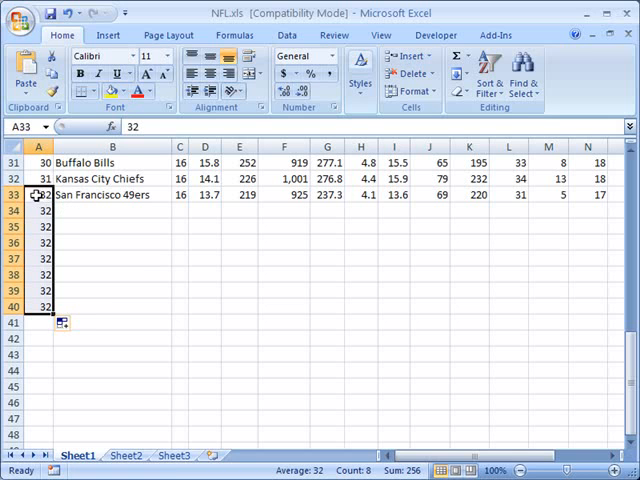
{"action": "mouse_move", "coordinate": [40, 227]}
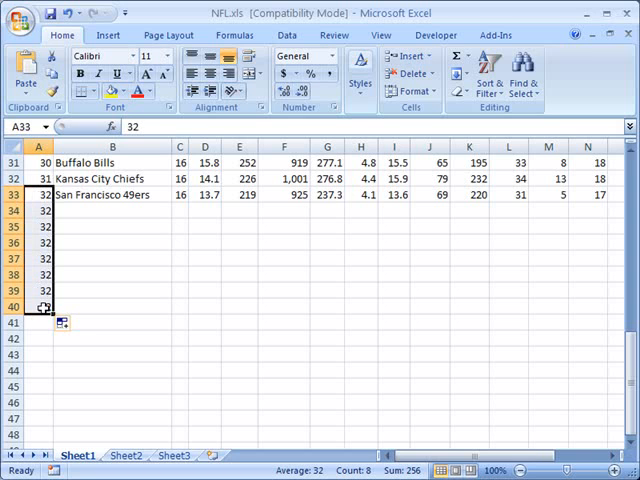
{"action": "left_click", "coordinate": [111, 272]}
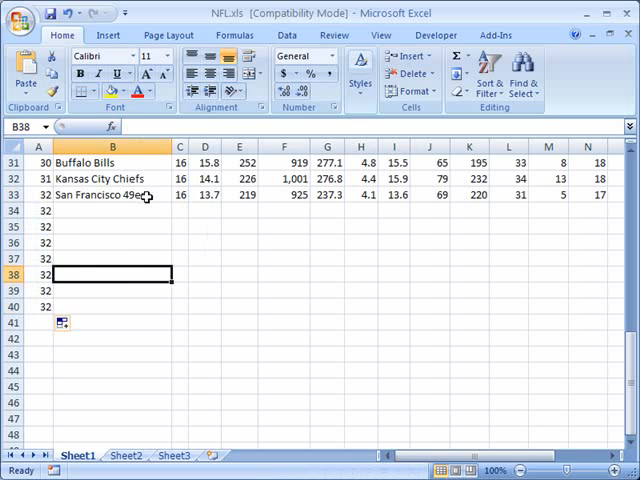
{"action": "left_click", "coordinate": [110, 194]}
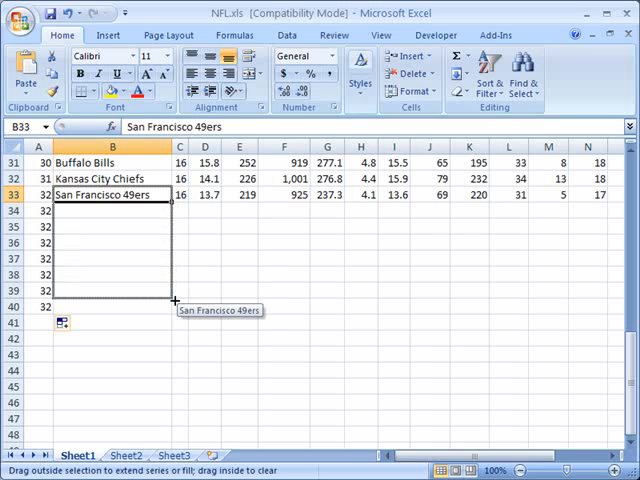
{"action": "left_click_drag", "start_coordinate": [110, 194], "coordinate": [110, 290]}
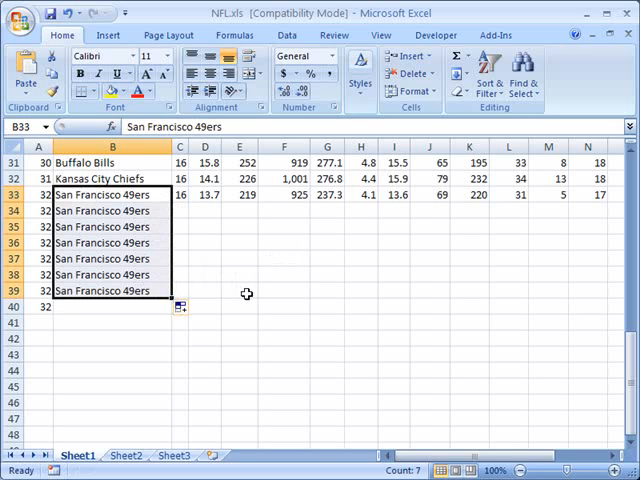
{"action": "left_click", "coordinate": [38, 306]}
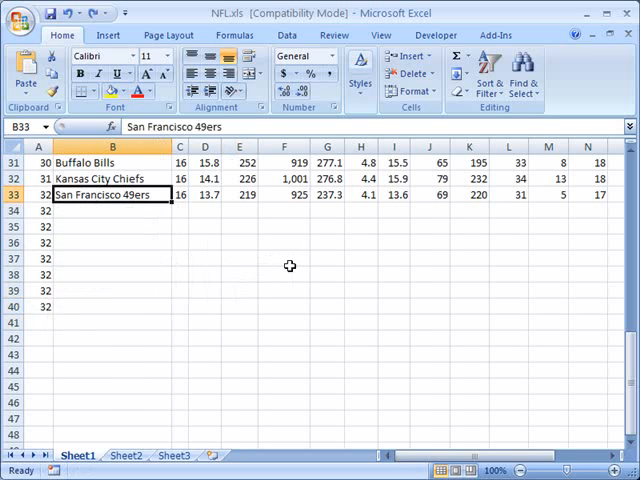
{"action": "left_click", "coordinate": [205, 258]}
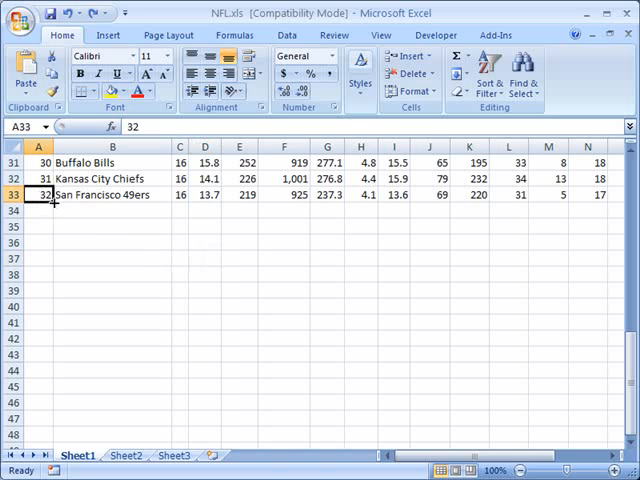
{"action": "left_click_drag", "start_coordinate": [40, 202], "coordinate": [40, 307]}
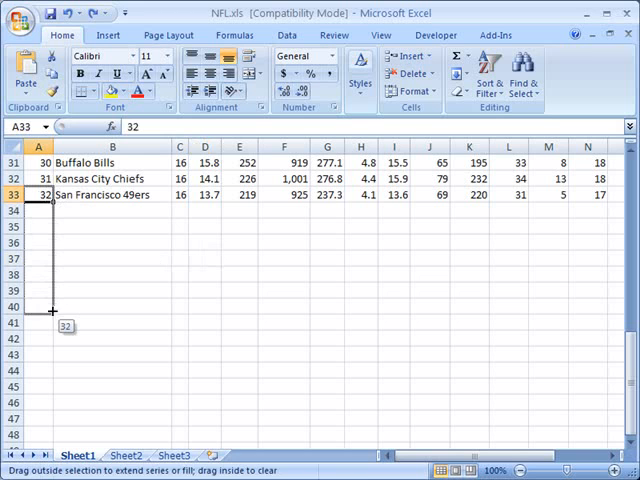
{"action": "left_click_drag", "start_coordinate": [51, 194], "coordinate": [51, 307]}
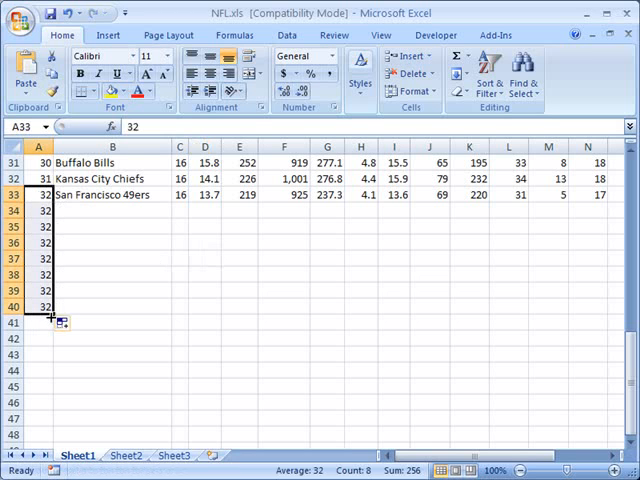
{"action": "mouse_move", "coordinate": [65, 323]}
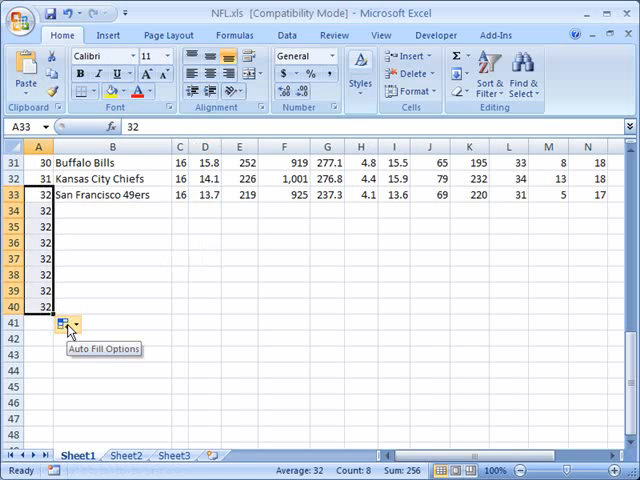
Turn the ranks filled below A33 into a Fill Series, then reopen Auto Fill Options
{"action": "left_click", "coordinate": [64, 323]}
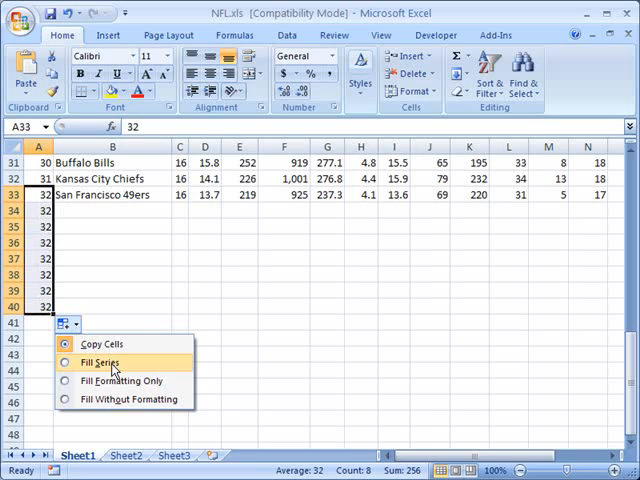
{"action": "left_click", "coordinate": [98, 361]}
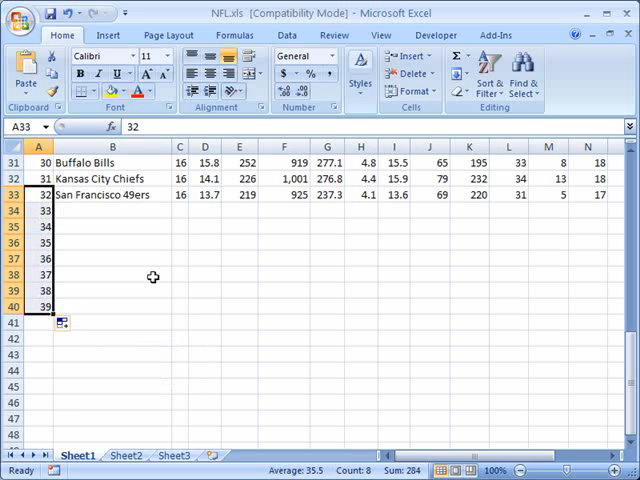
{"action": "mouse_move", "coordinate": [220, 313]}
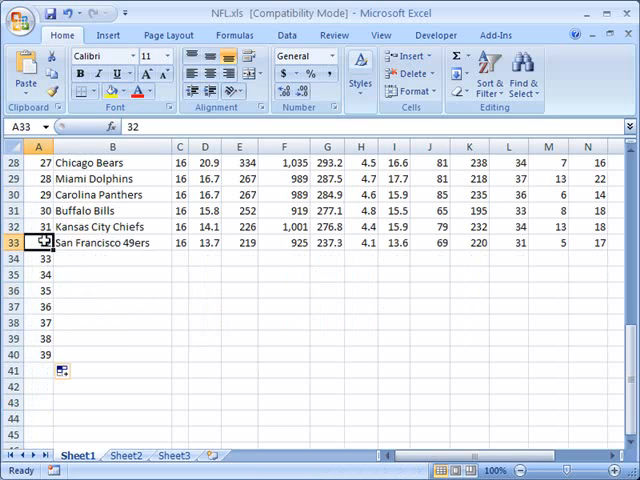
{"action": "scroll", "scroll_direction": "down", "scroll_amount": 3}
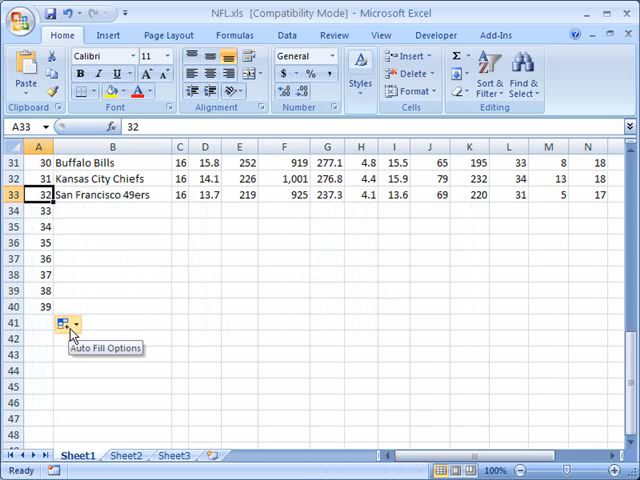
{"action": "left_click", "coordinate": [76, 323]}
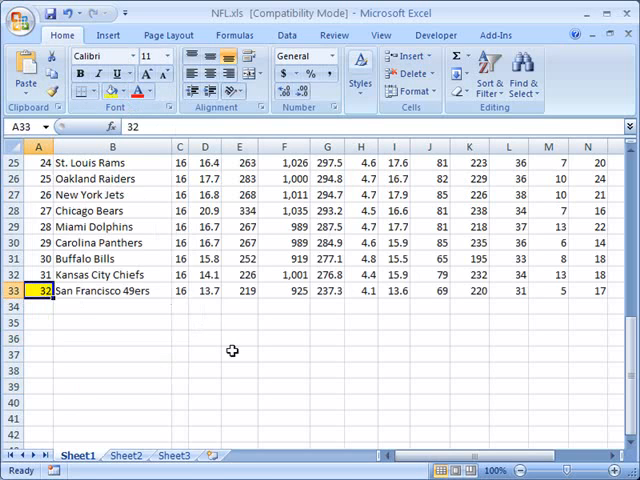
Scroll down to see the cells filled below A33 through row 42
{"action": "scroll", "scroll_direction": "down", "scroll_amount": 3}
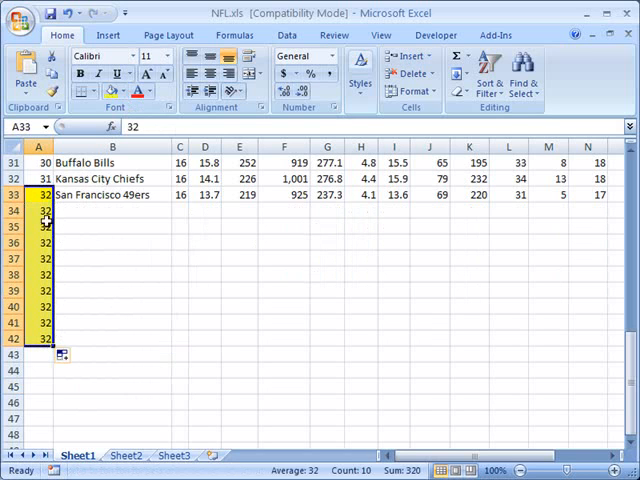
{"action": "mouse_move", "coordinate": [44, 321]}
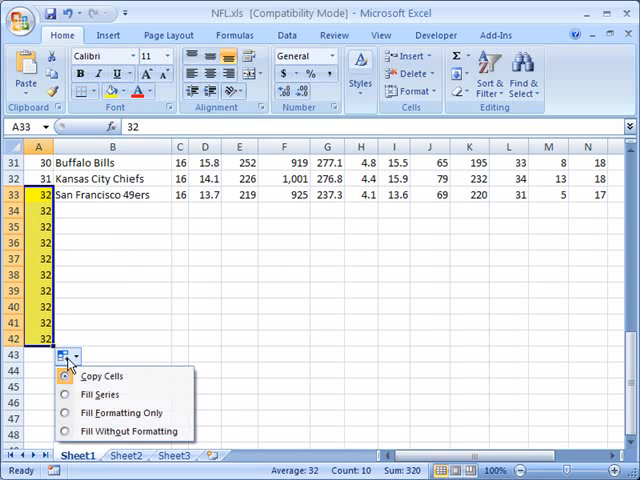
{"action": "mouse_move", "coordinate": [120, 412]}
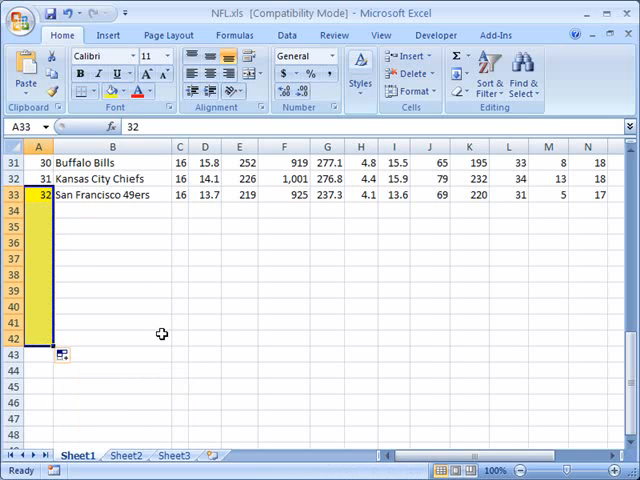
{"action": "mouse_move", "coordinate": [73, 361]}
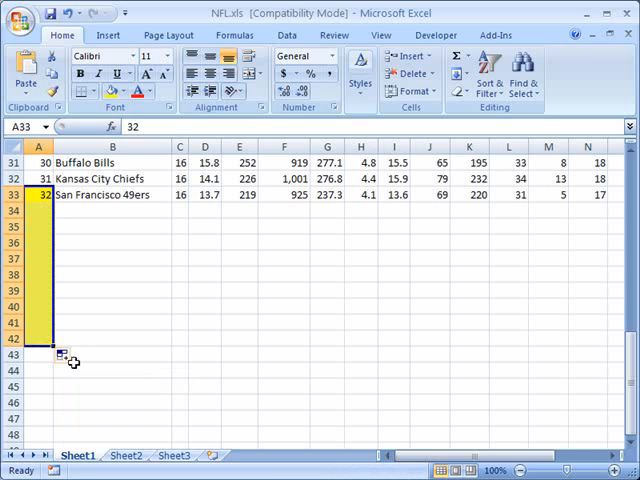
Try Fill Without Formatting, then pick Fill Series so A34:A42 reads 33–41
{"action": "left_click", "coordinate": [62, 355]}
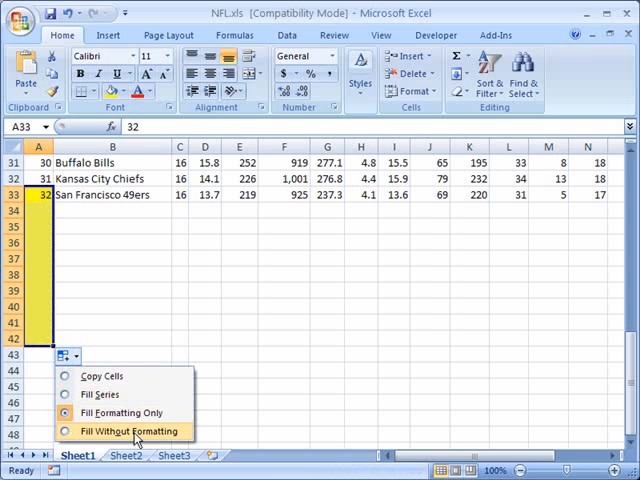
{"action": "left_click", "coordinate": [129, 431]}
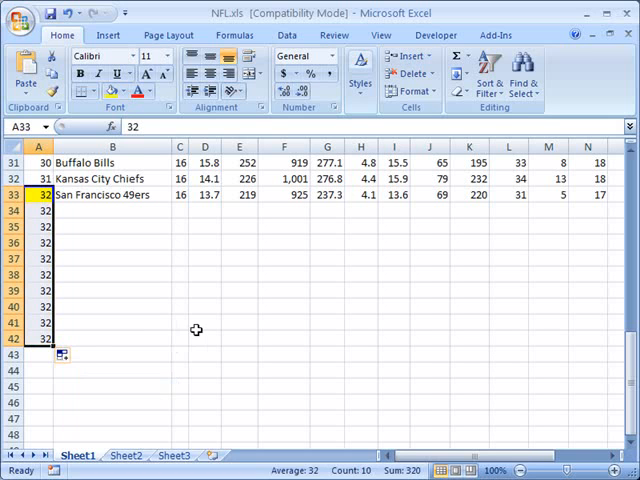
{"action": "left_click", "coordinate": [72, 356]}
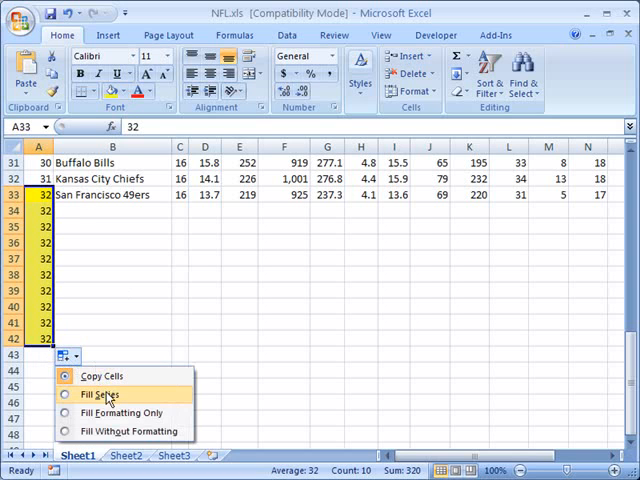
{"action": "left_click", "coordinate": [101, 394]}
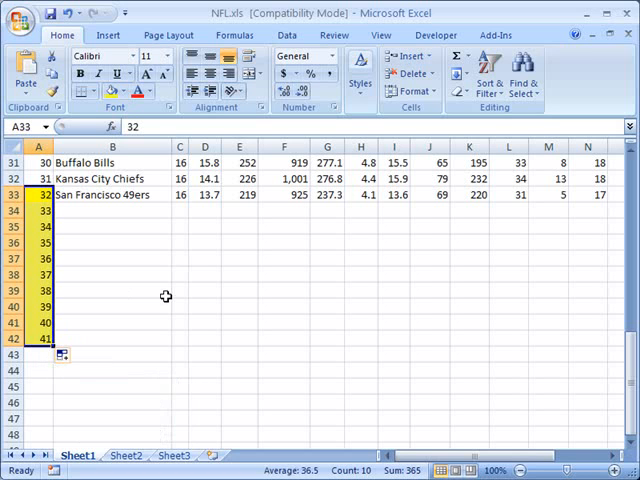
{"action": "mouse_move", "coordinate": [161, 305]}
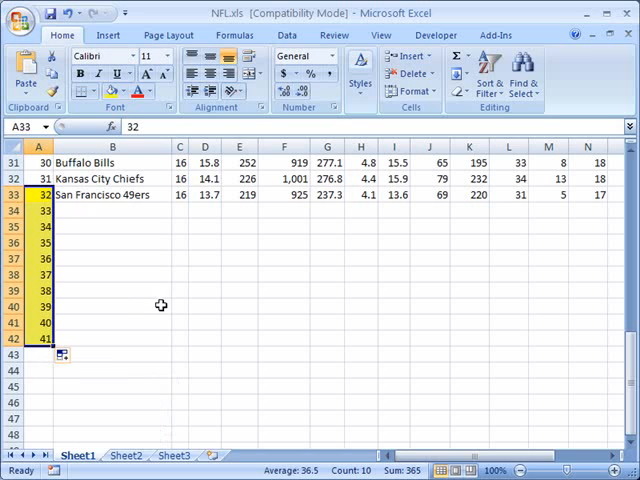
{"action": "left_click", "coordinate": [111, 307]}
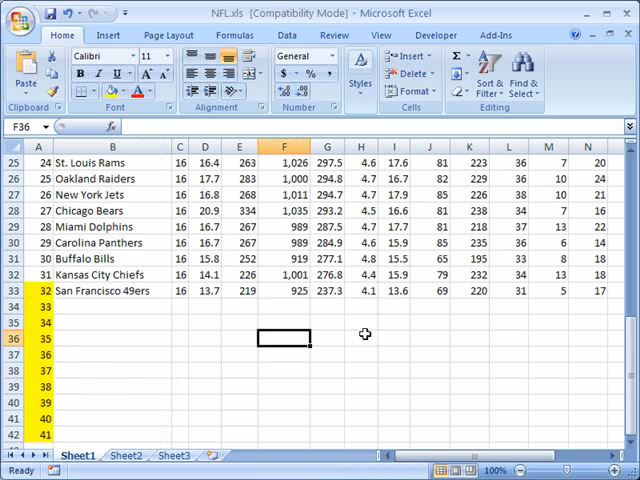
Copy the -12 in U33 across row 33 to column Y
{"action": "scroll", "scroll_direction": "down", "scroll_amount": 3}
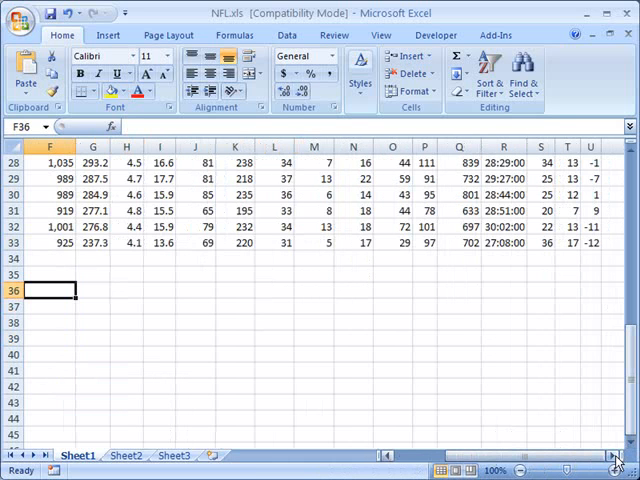
{"action": "scroll", "scroll_direction": "right", "scroll_amount": 3}
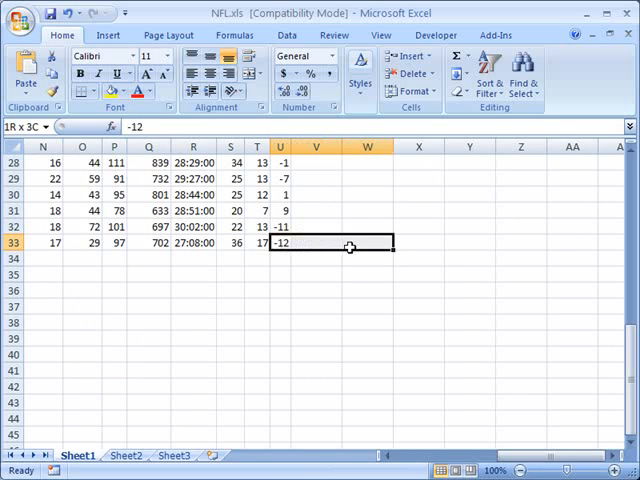
{"action": "left_click", "coordinate": [290, 243]}
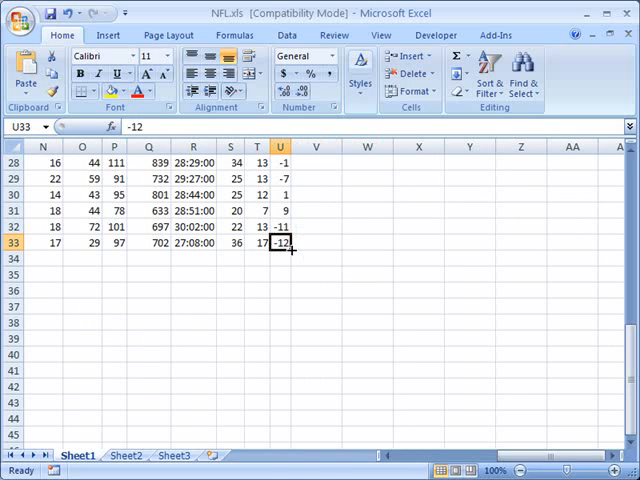
{"action": "left_click_drag", "start_coordinate": [291, 243], "coordinate": [505, 243]}
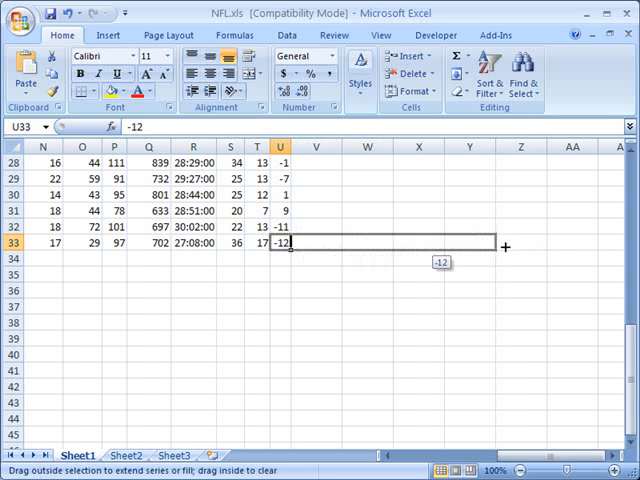
{"action": "left_click_drag", "start_coordinate": [290, 242], "coordinate": [490, 242]}
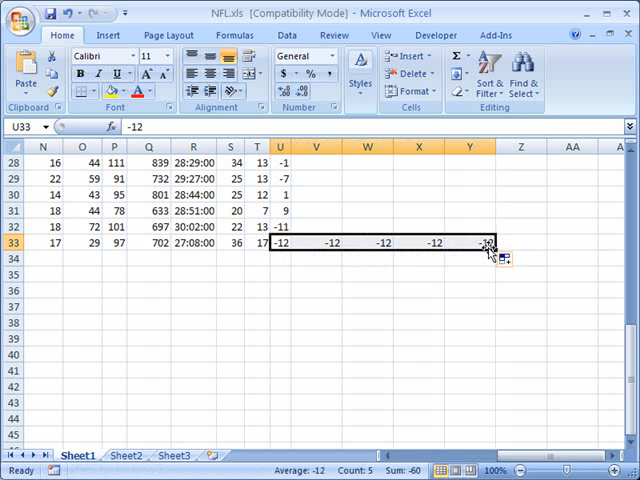
Open Auto Fill Options for the -12 values copied across U33:Y33
{"action": "left_click", "coordinate": [506, 260]}
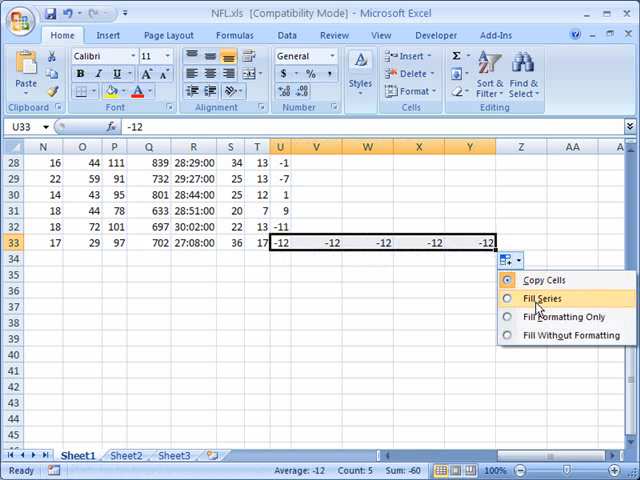
{"action": "mouse_move", "coordinate": [565, 317]}
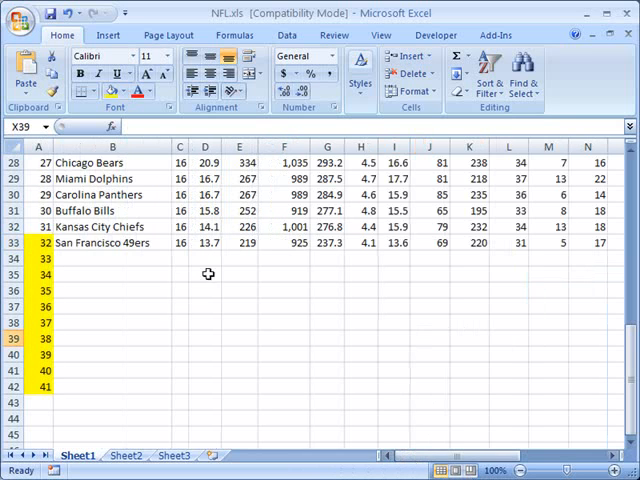
Fill San Francisco 49ers from B33 down to B42 and from B37 across row 37
{"action": "left_click", "coordinate": [110, 242]}
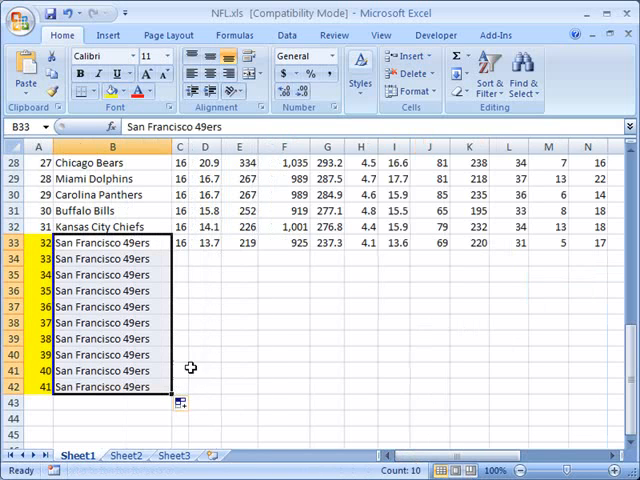
{"action": "mouse_move", "coordinate": [370, 299]}
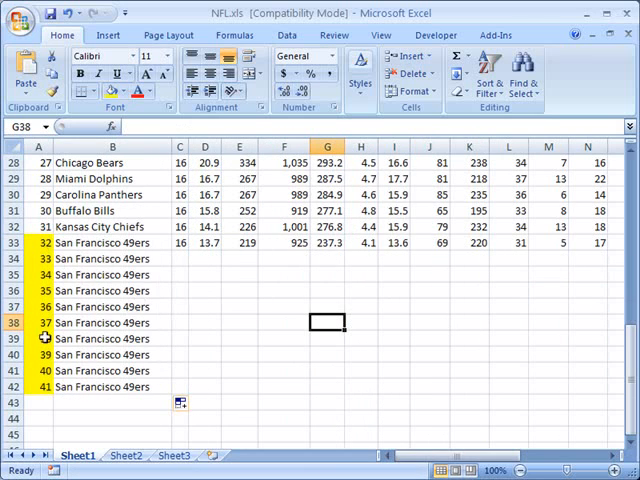
{"action": "mouse_move", "coordinate": [184, 316]}
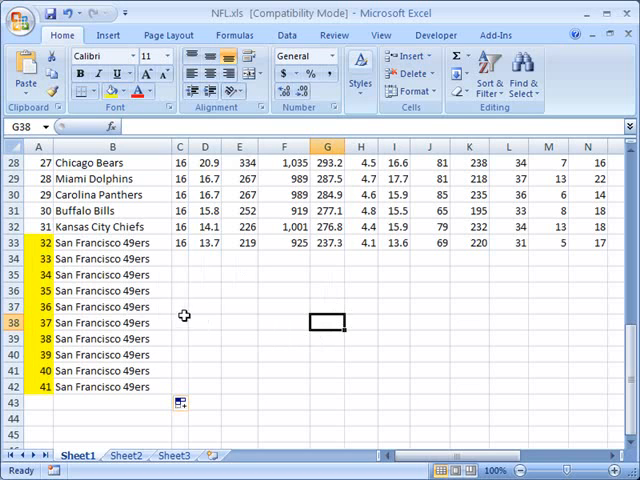
{"action": "left_click", "coordinate": [110, 306]}
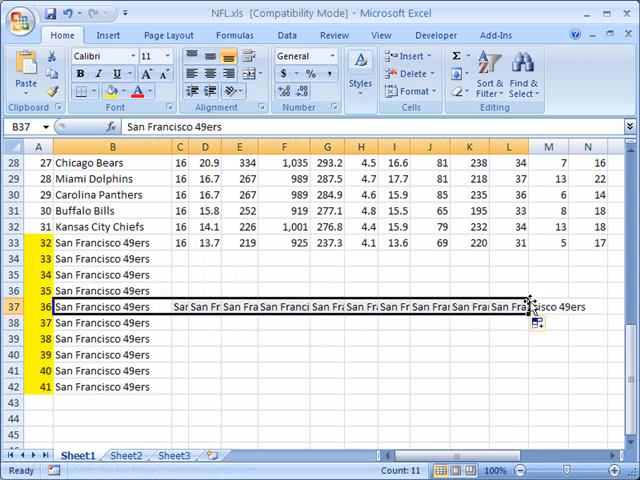
{"action": "left_click", "coordinate": [360, 371]}
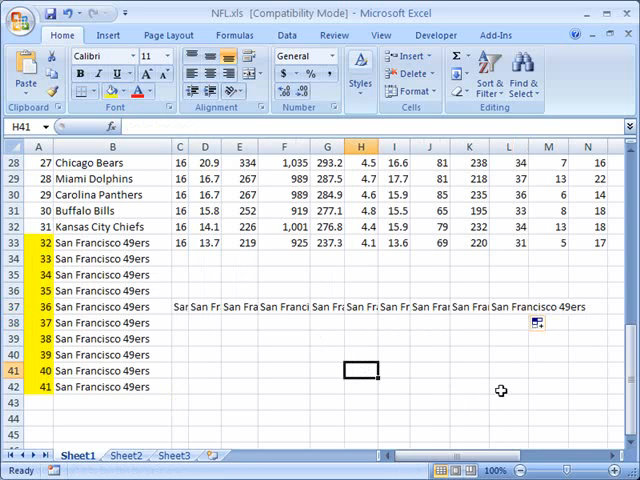